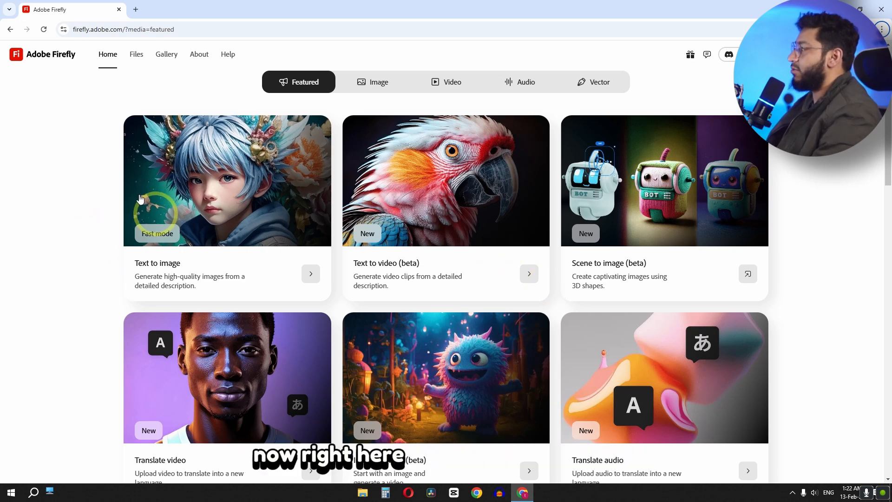
mouse_move(421, 228)
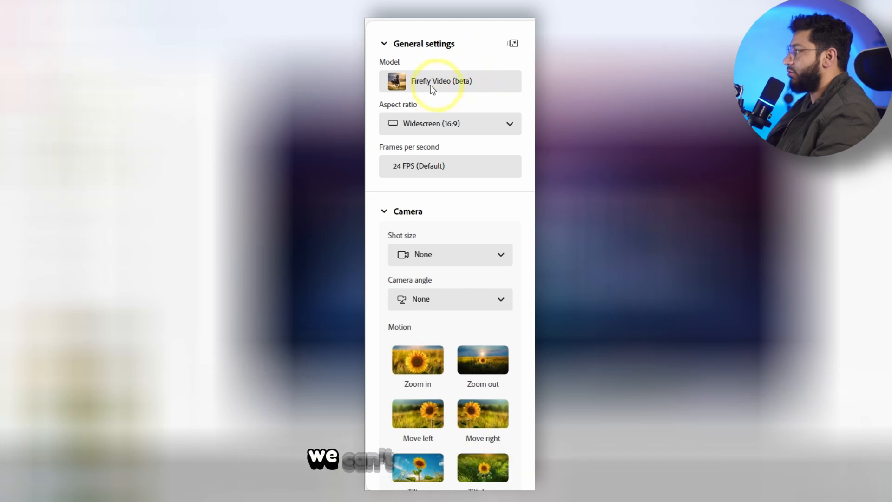
left_click(450, 123)
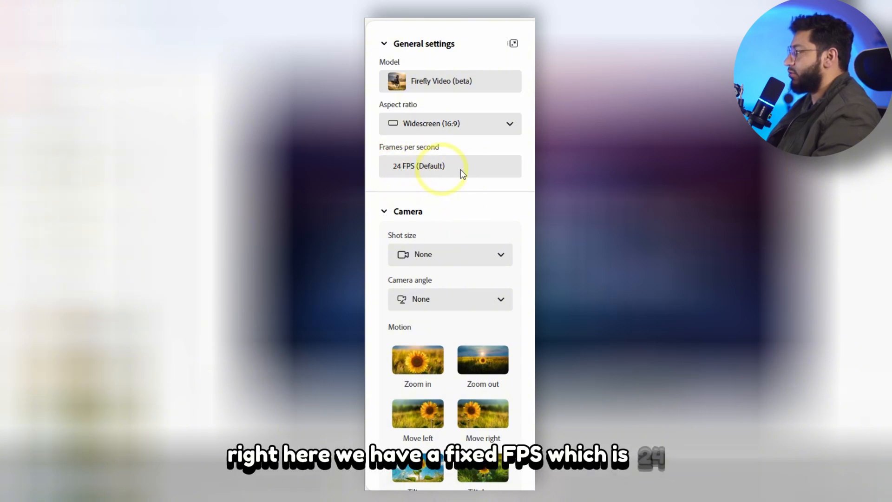
scroll("down", 3)
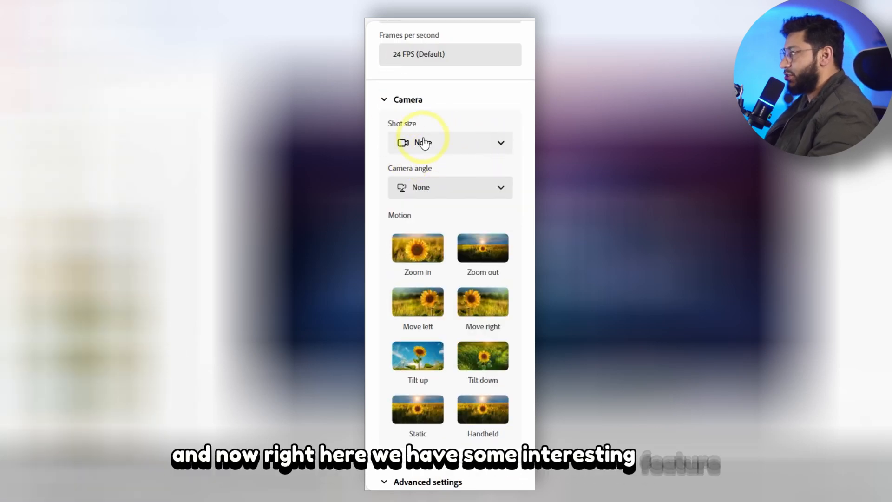
mouse_move(430, 182)
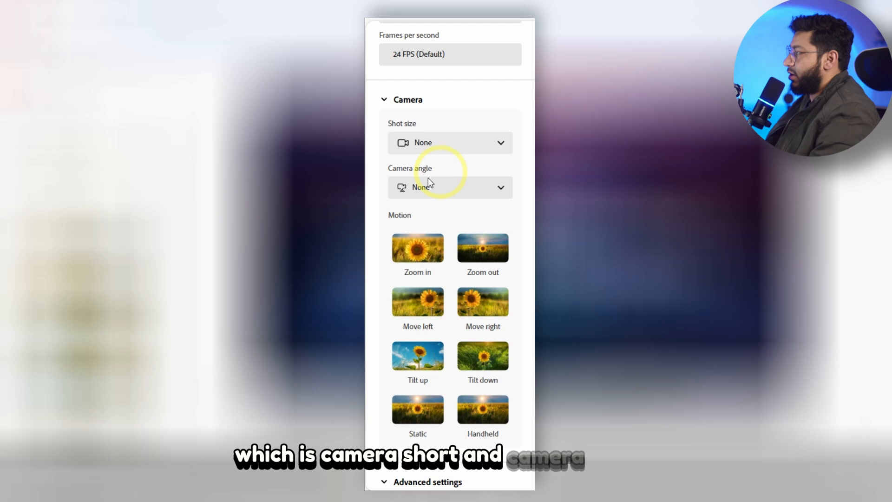
left_click(449, 142)
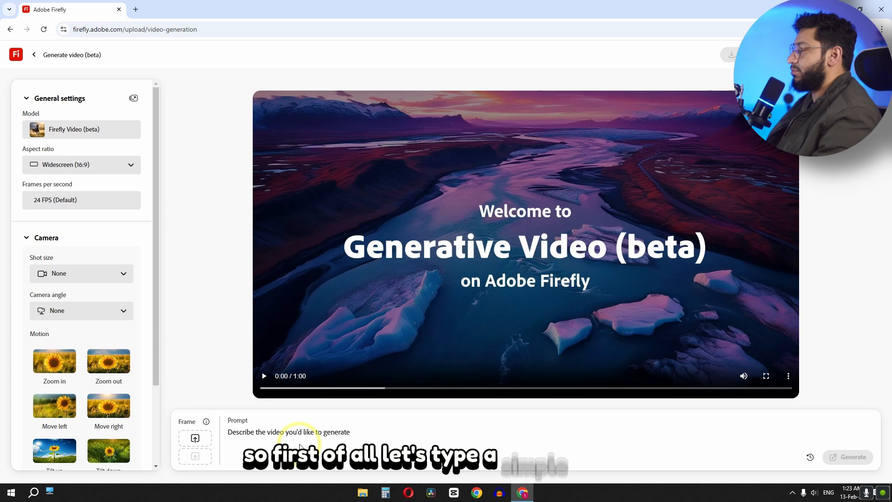
Step: Generate a video from the prompt 'A hand holding a knife, cutting a tomato.'
left_click(298, 432)
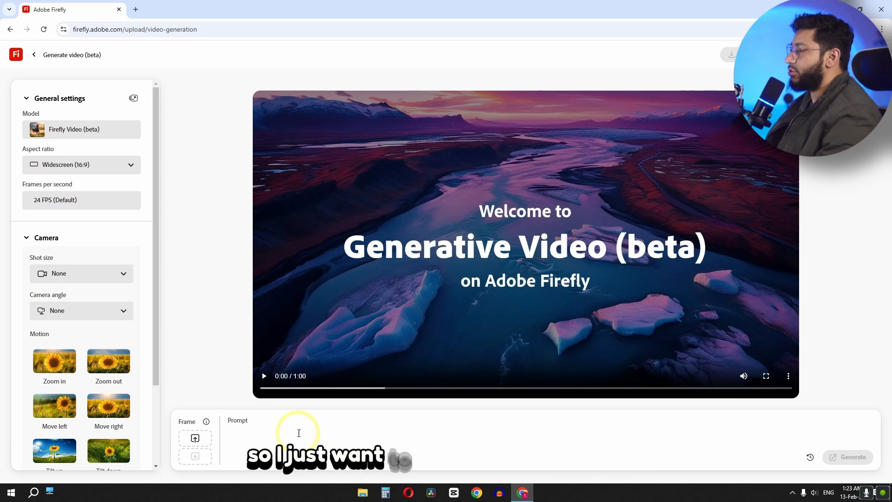
left_click(299, 432)
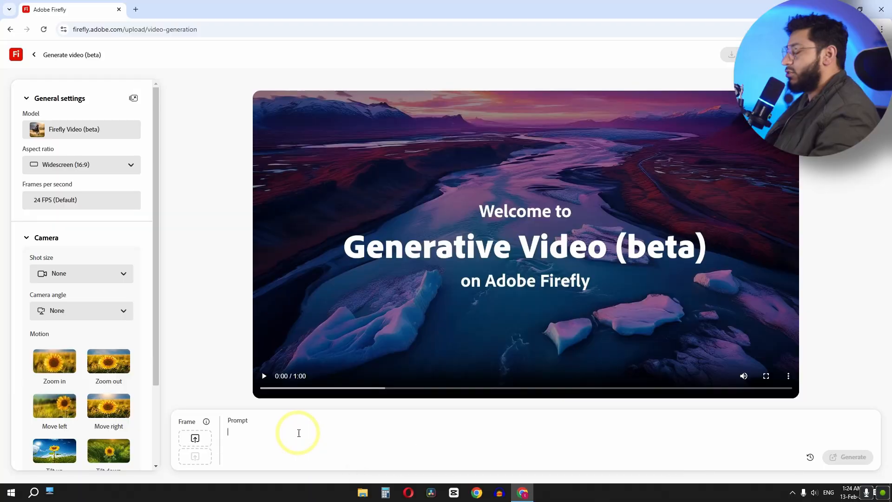
type("A hand holding a knife, cutting a tomato.")
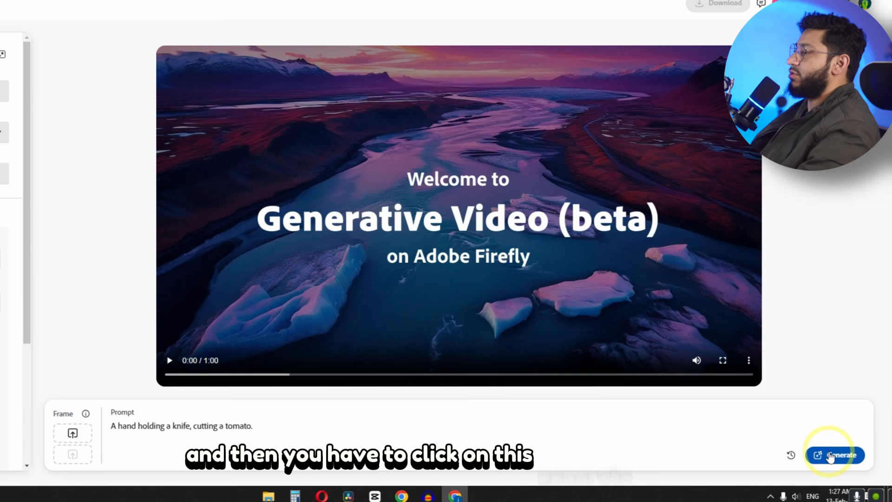
left_click(836, 455)
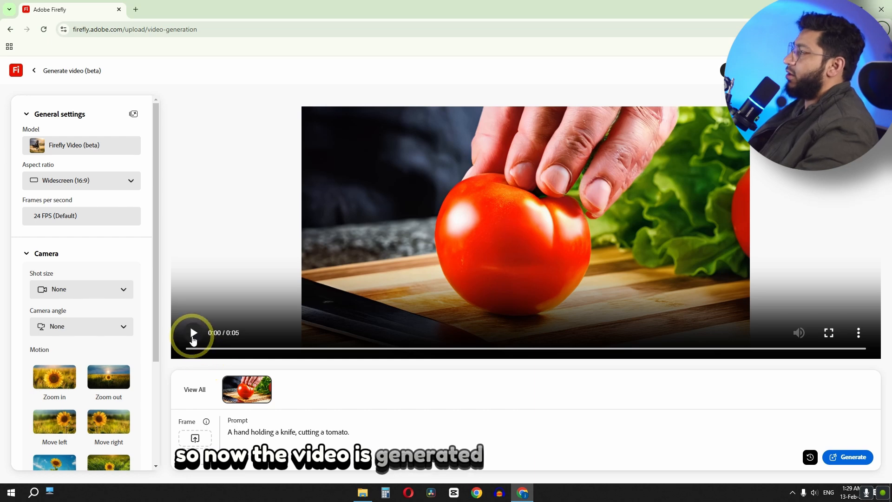
Step: Play the generated tomato-cutting clip to review the result
left_click(192, 333)
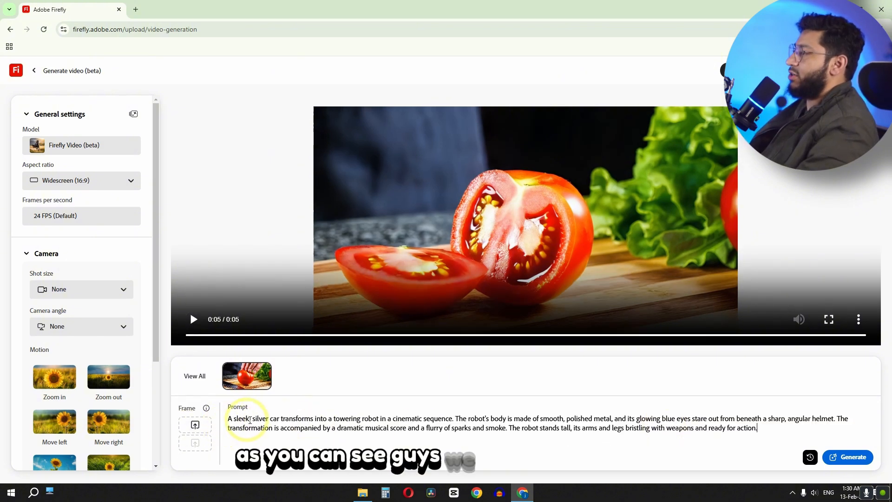
Step: Generate the video from the silver car-to-robot transformation prompt
left_click(848, 457)
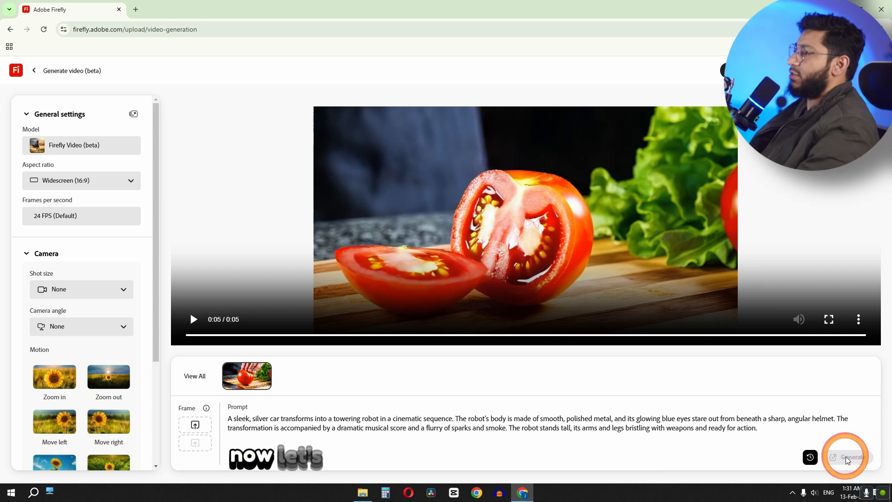
left_click(851, 457)
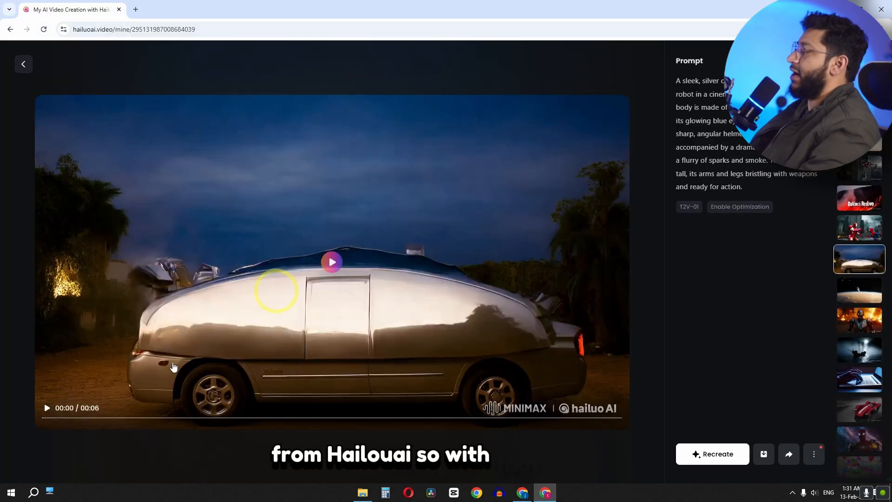
Step: Play Hailuo AI's car-to-robot clip for comparison
left_click(332, 262)
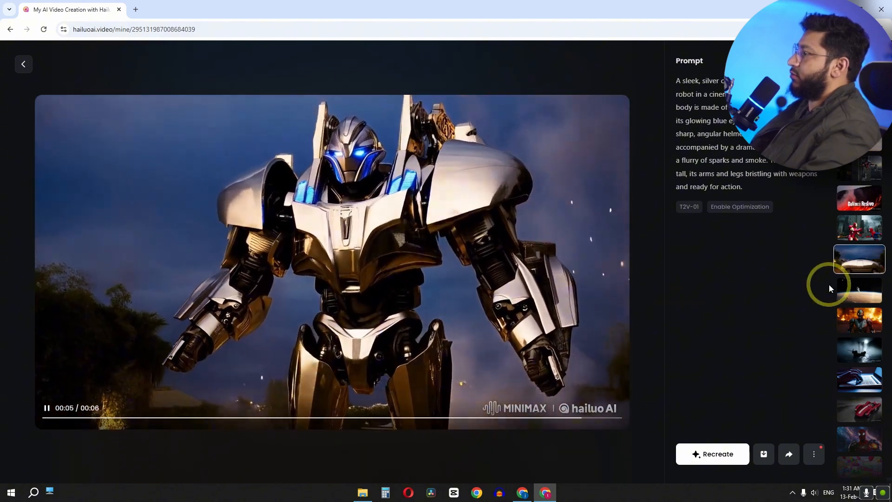
left_click(859, 259)
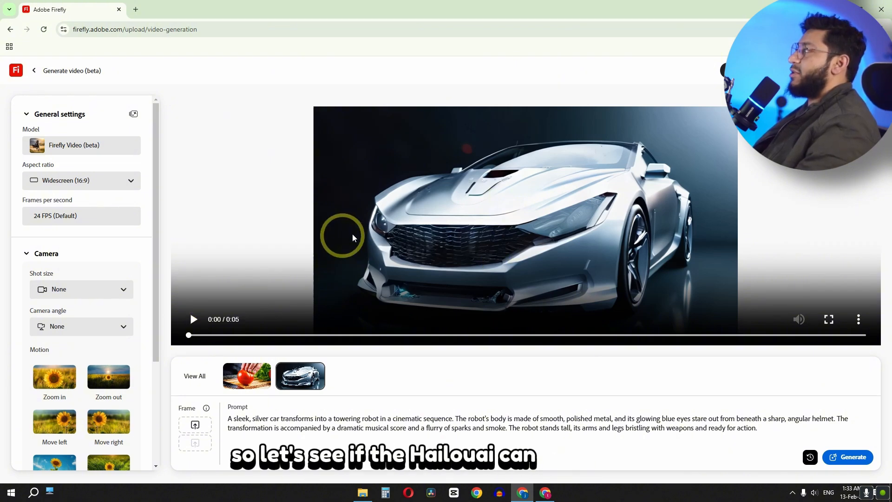
mouse_move(329, 261)
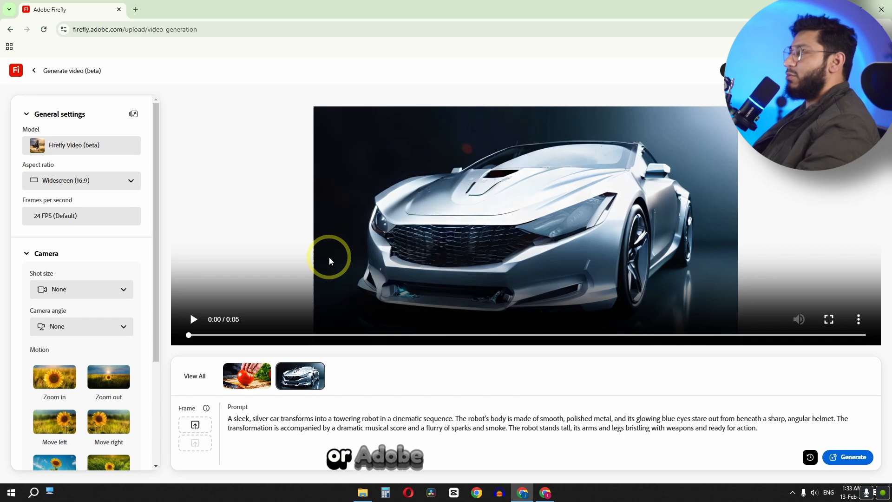
Step: Play Firefly's car-to-robot clip through to its robot ending
left_click(193, 319)
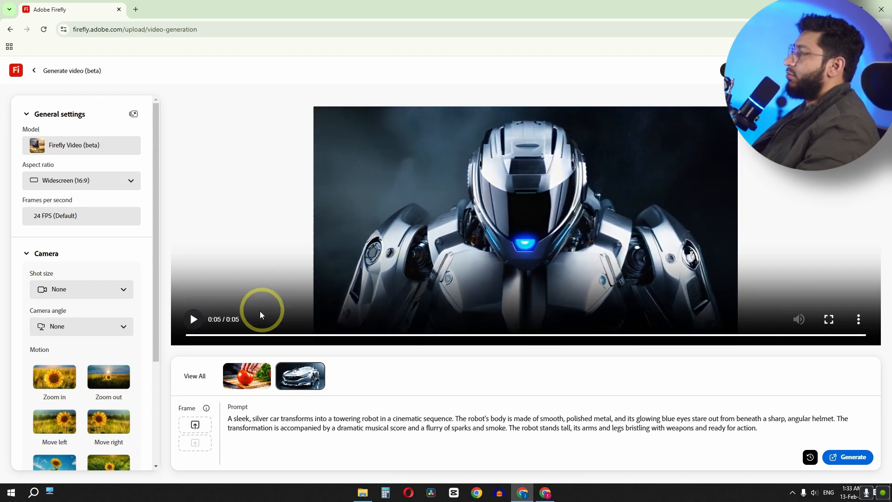
left_click(193, 318)
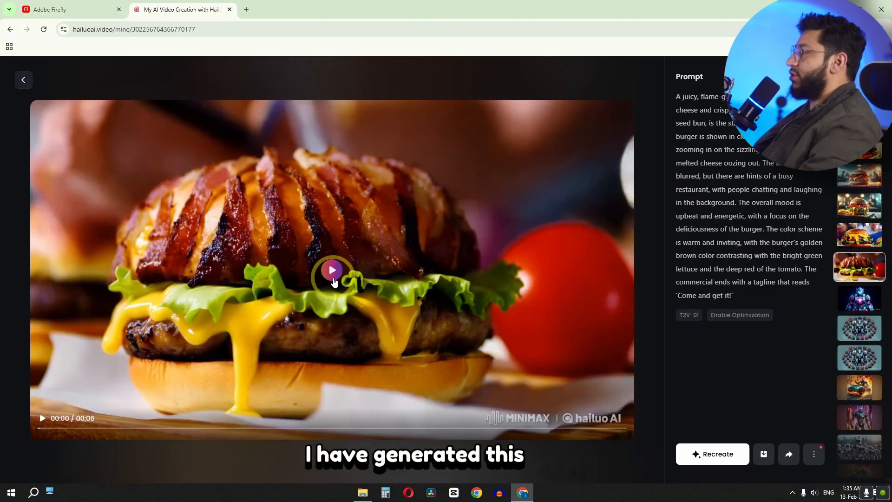
Step: Play Hailuo AI's burger commercial clip
left_click(332, 269)
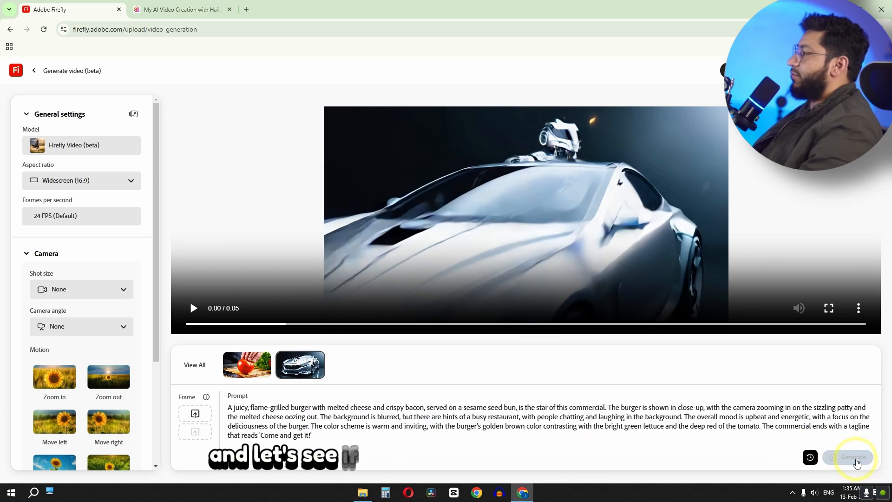
Step: Generate the juicy burger commercial video, then switch to a second Firefly tab
left_click(853, 457)
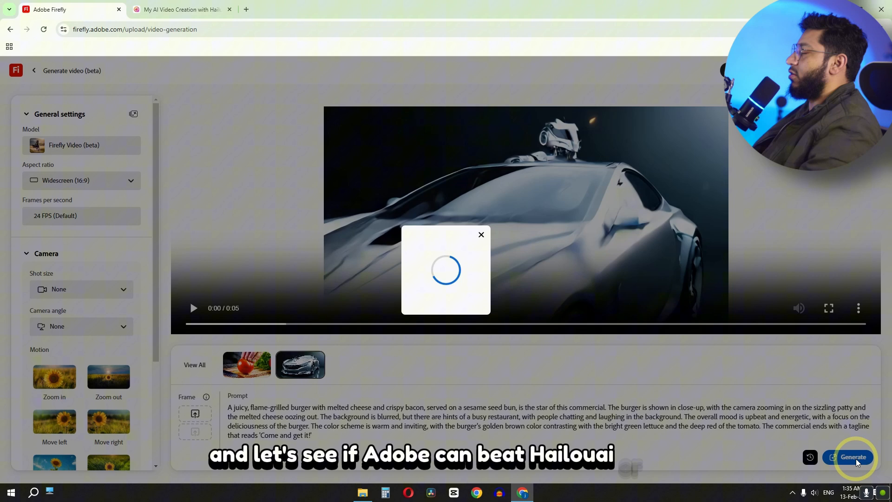
left_click(853, 457)
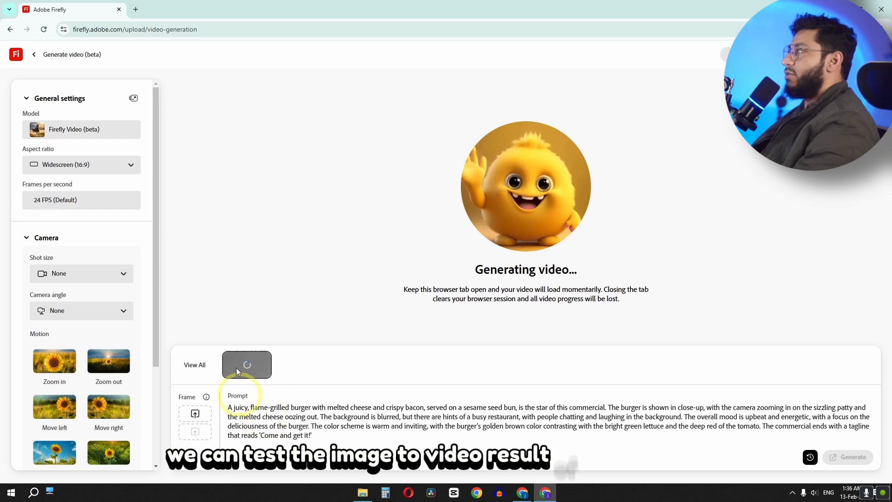
left_click(134, 10)
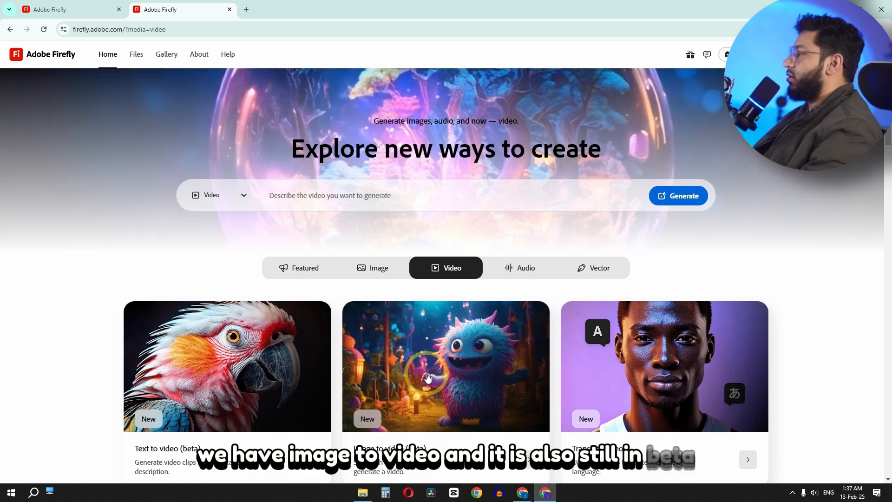
Step: Start Image to video, accept the upload terms and choose a first-frame image
left_click(445, 366)
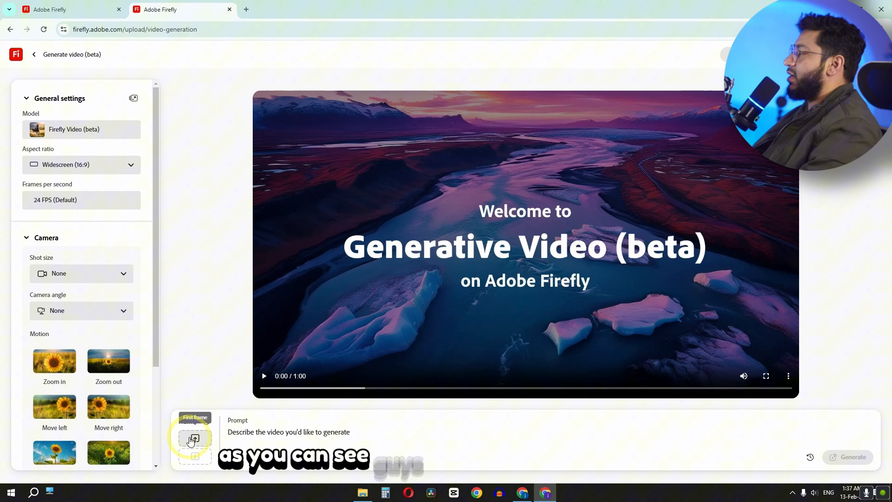
left_click(195, 440)
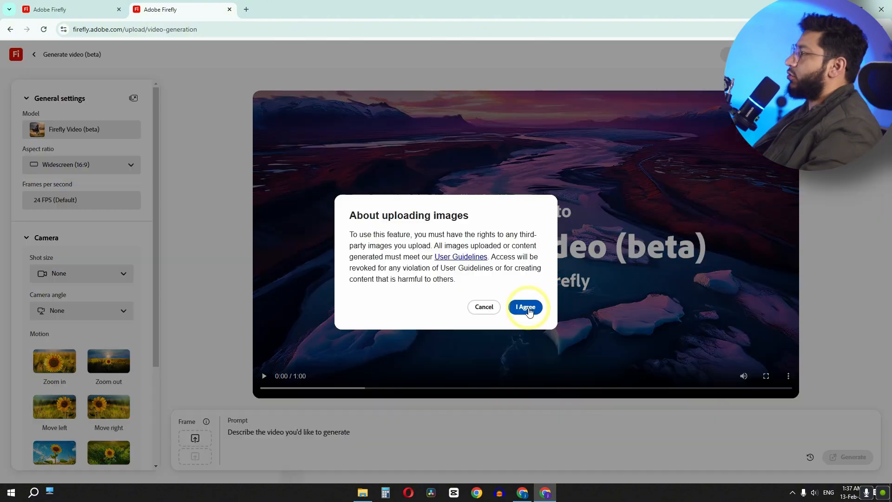
left_click(525, 307)
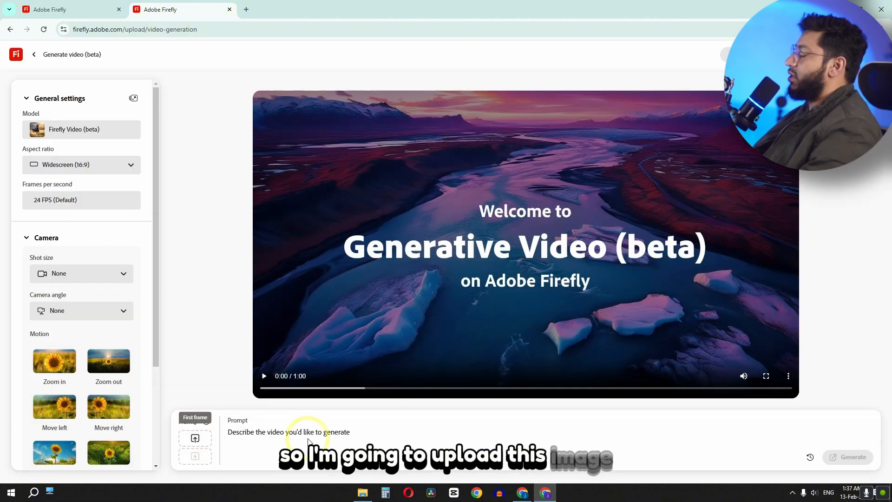
left_click(194, 437)
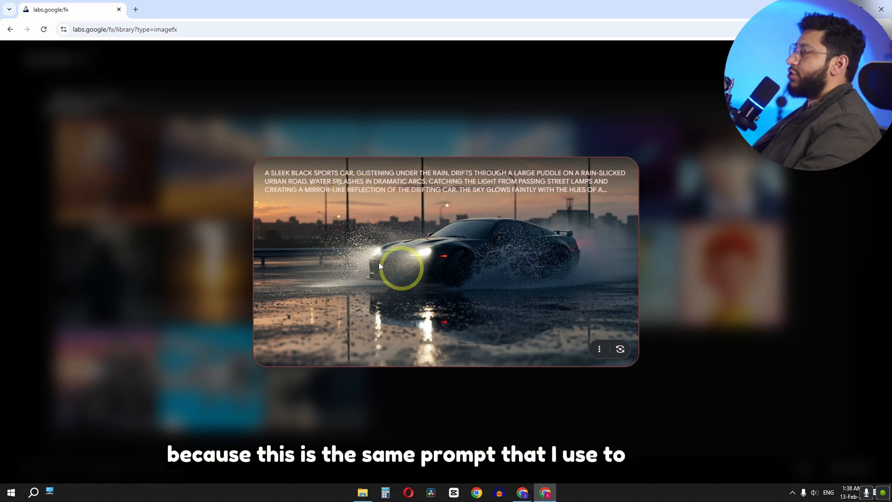
mouse_move(362, 271)
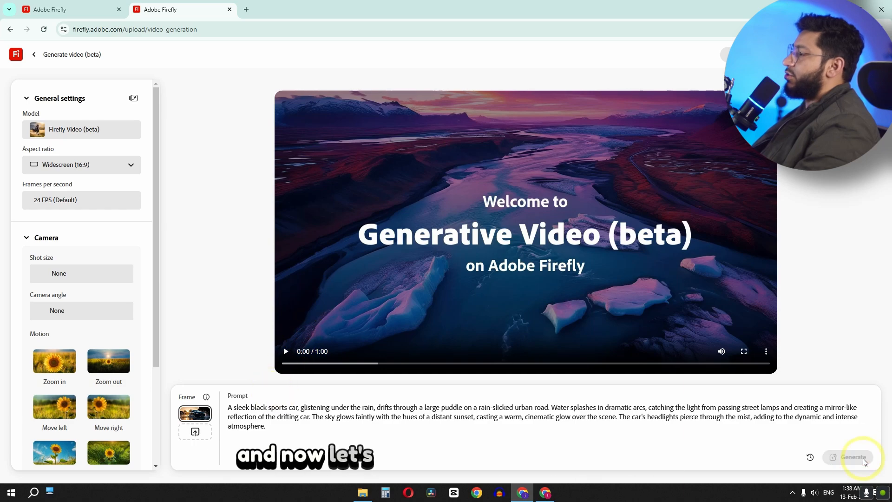
Step: Generate the rainy sports car video from the uploaded first frame
left_click(852, 457)
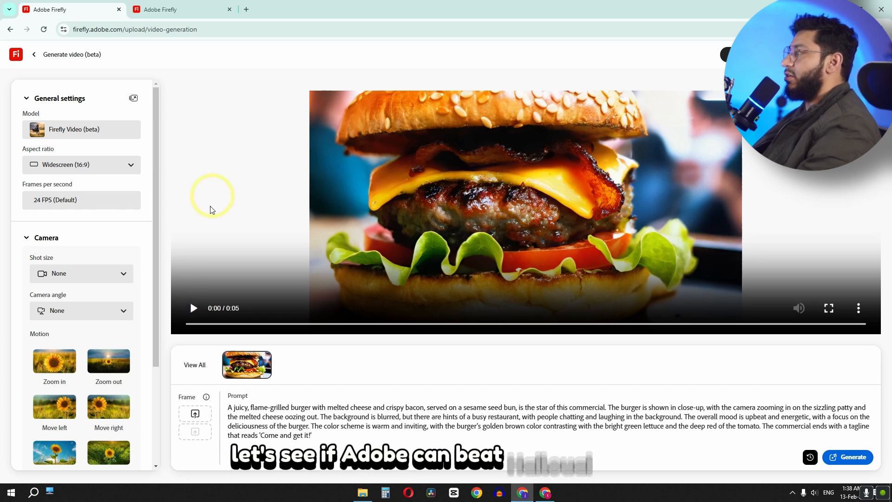
Step: Play and replay Firefly's burger commercial clip to its end
left_click(193, 307)
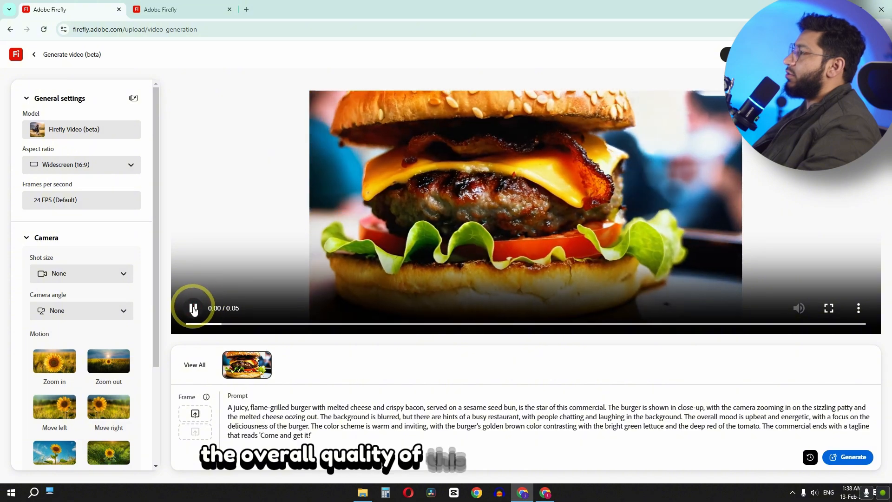
left_click(194, 307)
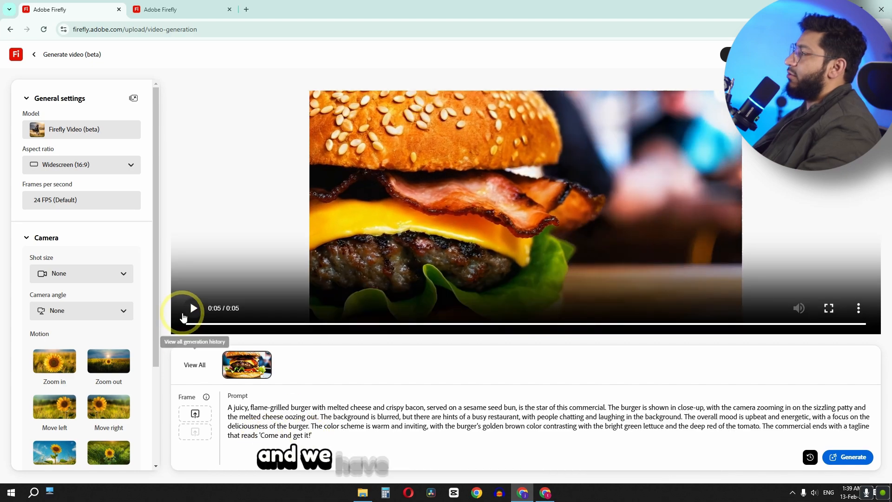
left_click(192, 308)
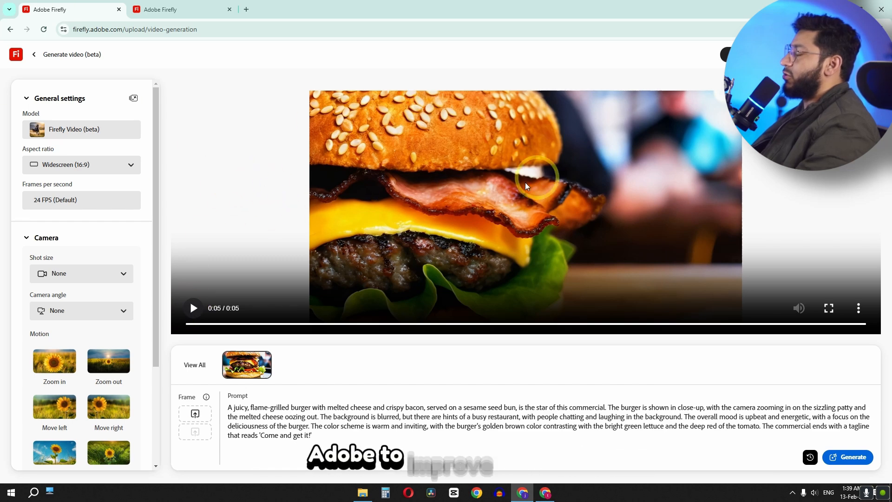
left_click(194, 307)
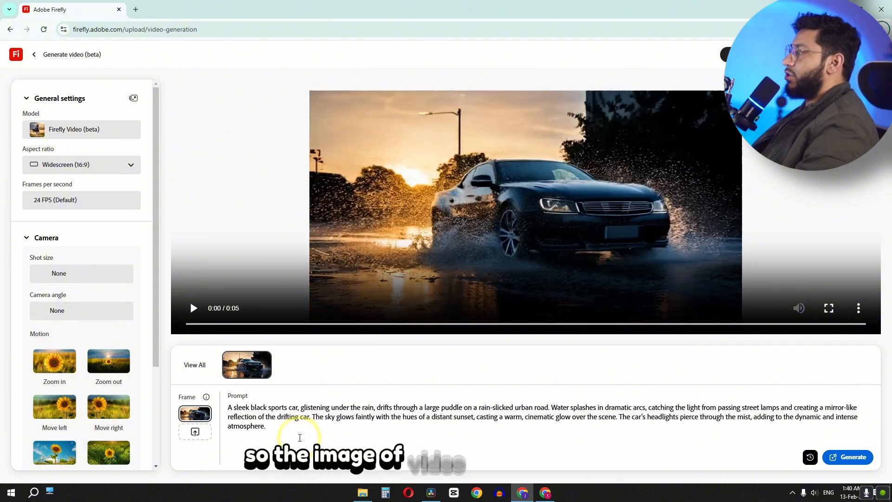
Step: Play the generated rainy sports car clip through to its end
left_click(194, 308)
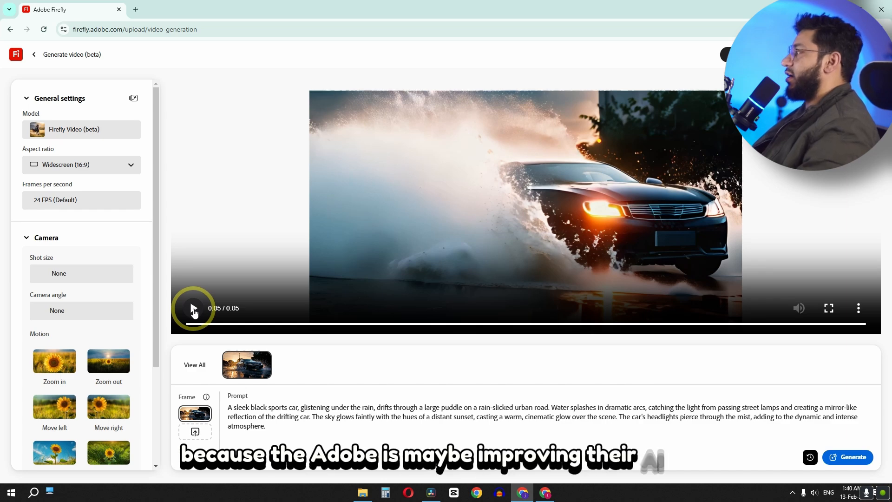
left_click(193, 307)
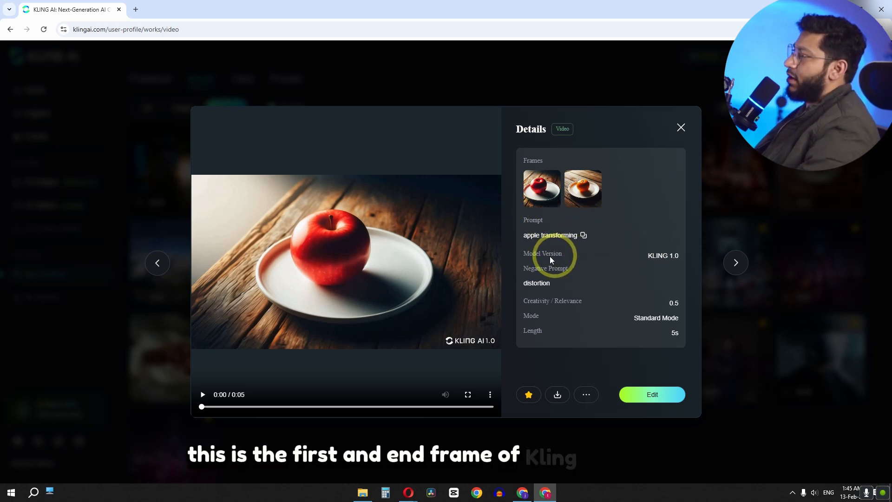
Step: Play the Kling AI apple-to-orange clip to its end and copy its 'apple transforming' prompt
left_click(201, 394)
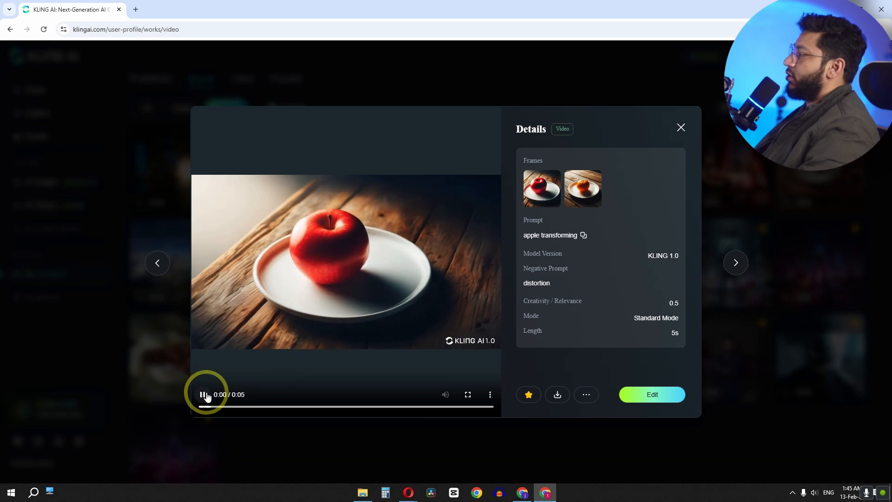
left_click(203, 394)
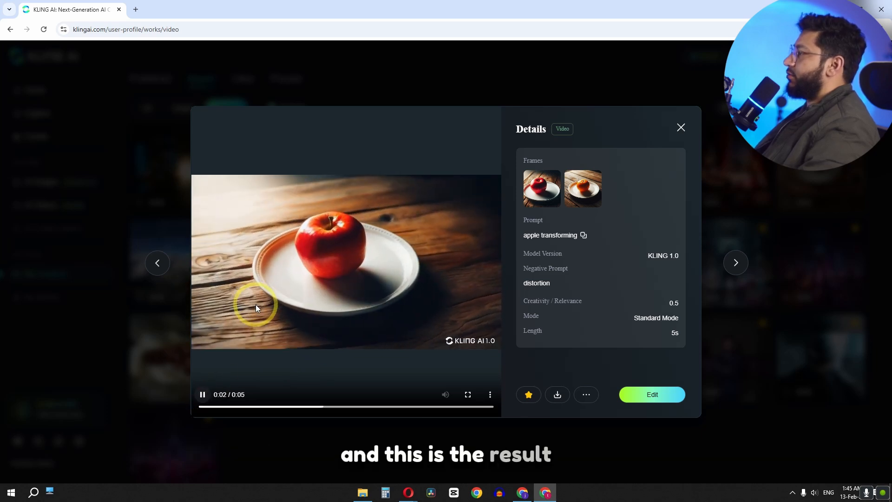
left_click(202, 394)
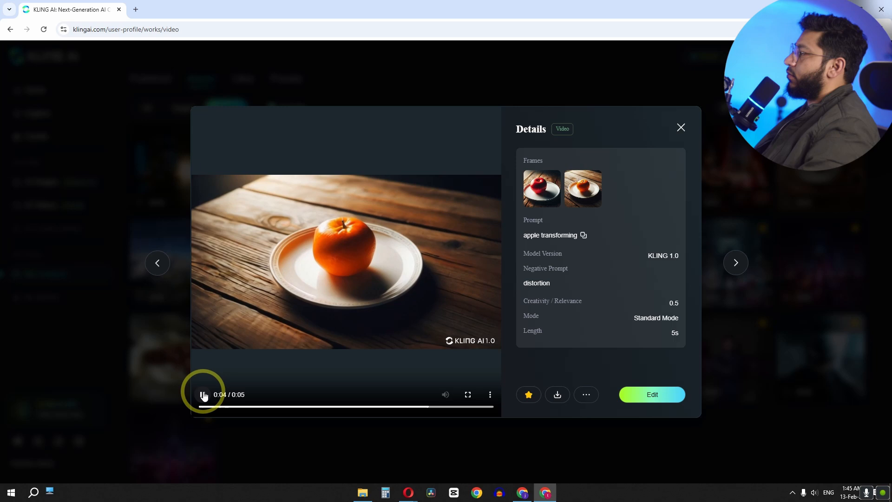
left_click(202, 394)
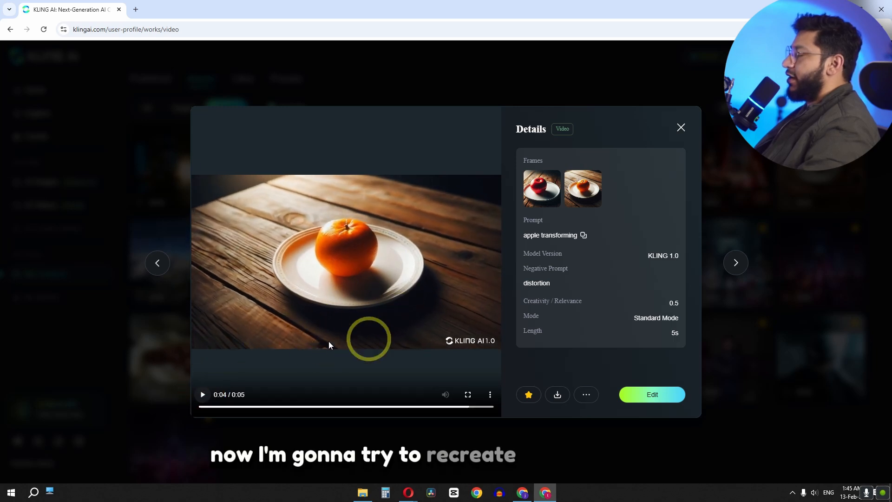
mouse_move(593, 246)
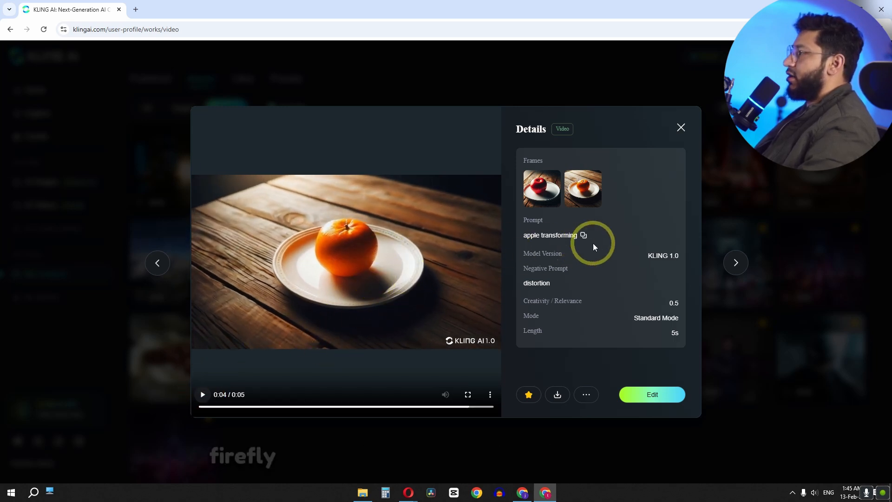
left_click(583, 235)
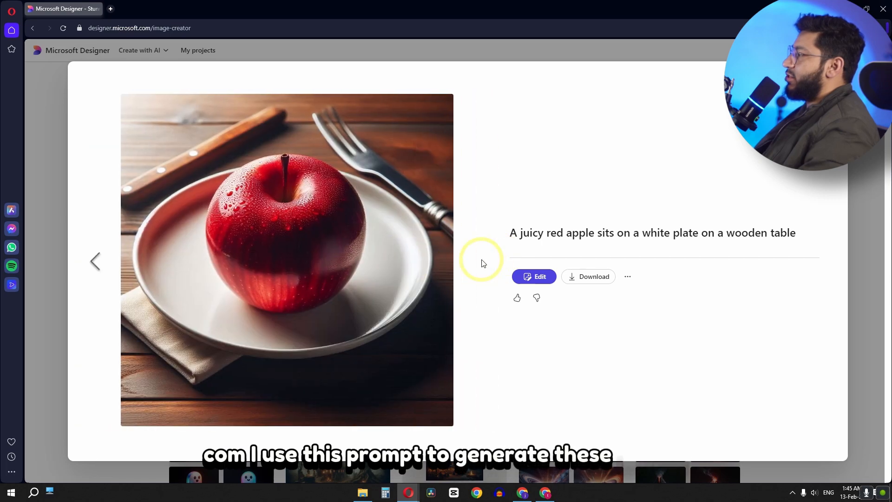
left_click(479, 261)
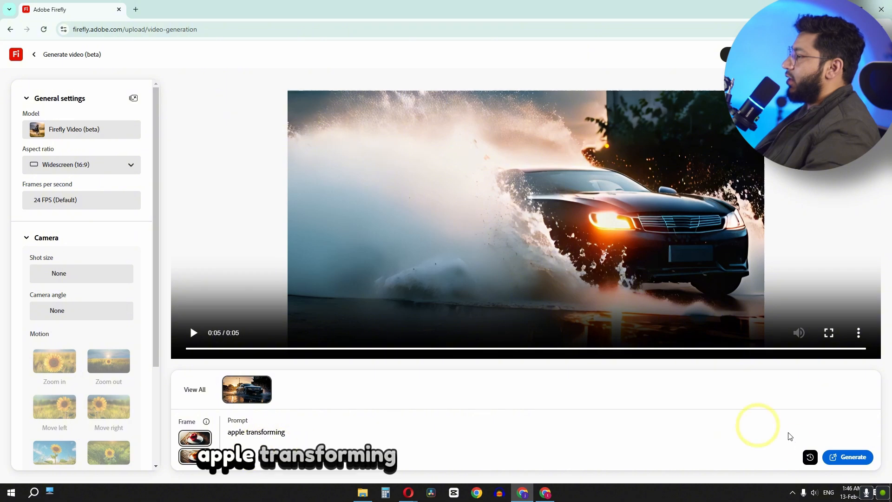
Step: Extend the apple prompt with ', camera stay static' and generate the 5-second video
left_click(847, 458)
type(", camera stay")
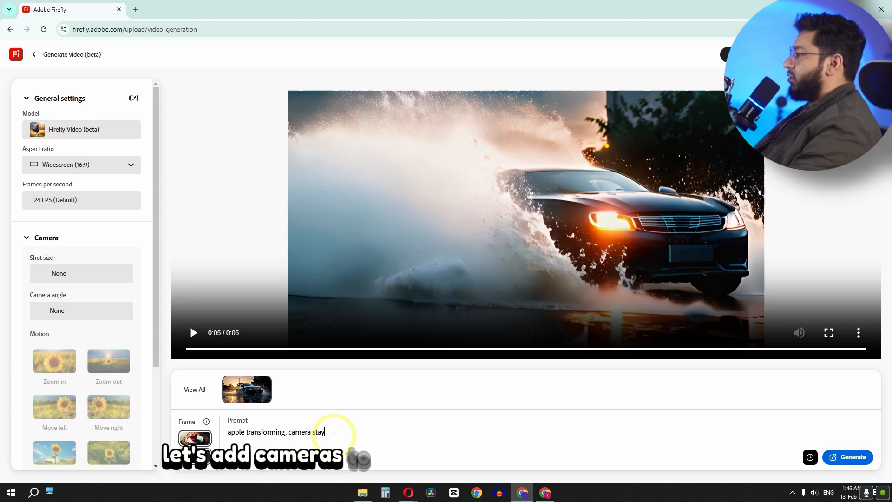
type("static")
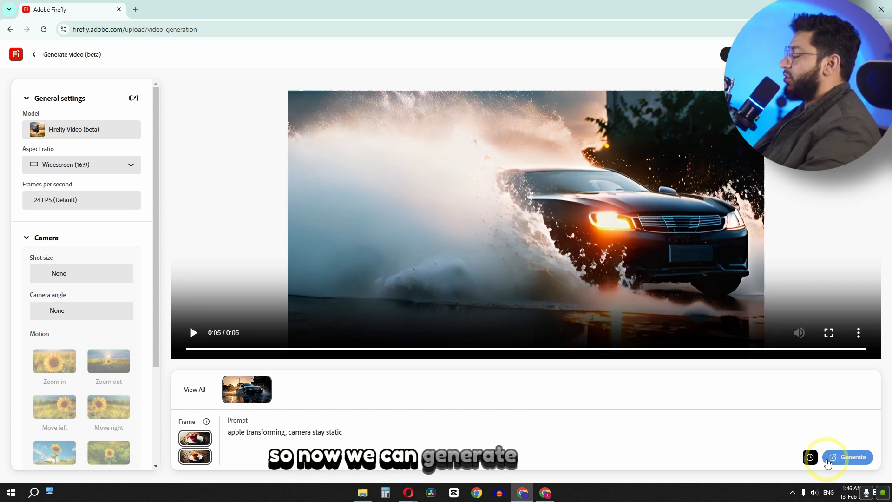
left_click(847, 458)
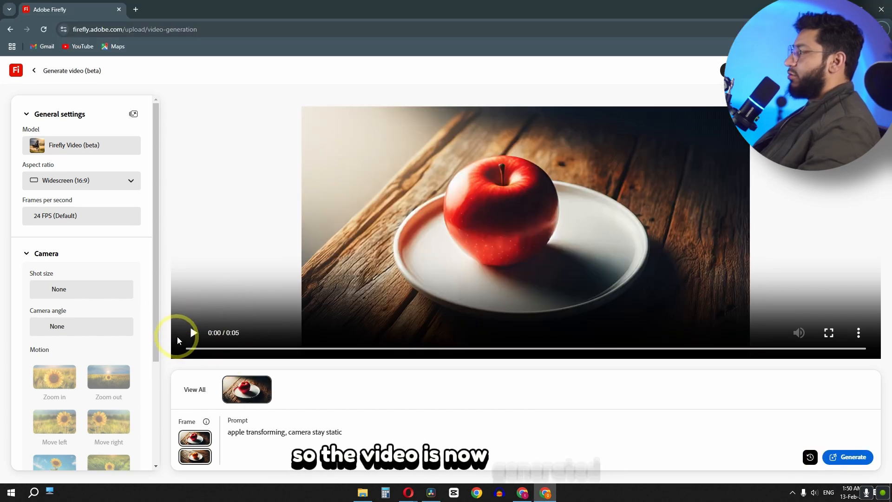
Step: Play the static-camera apple clip to its orange ending and replay it
left_click(193, 333)
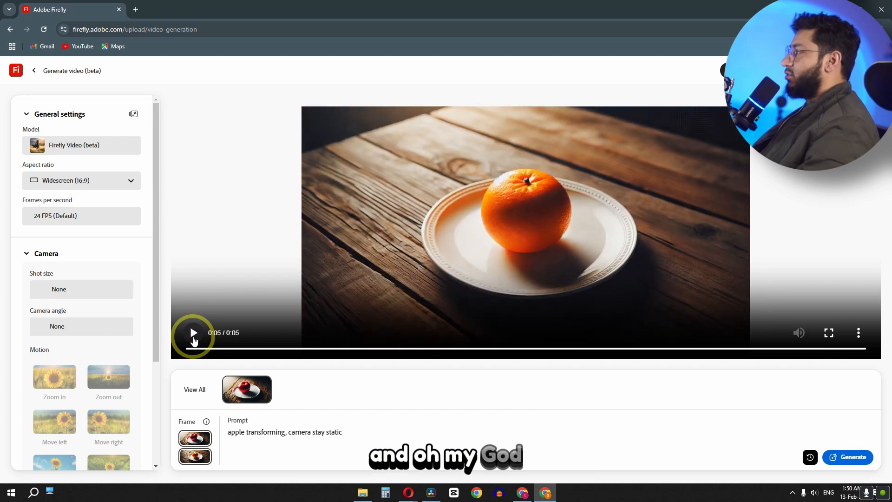
left_click(193, 332)
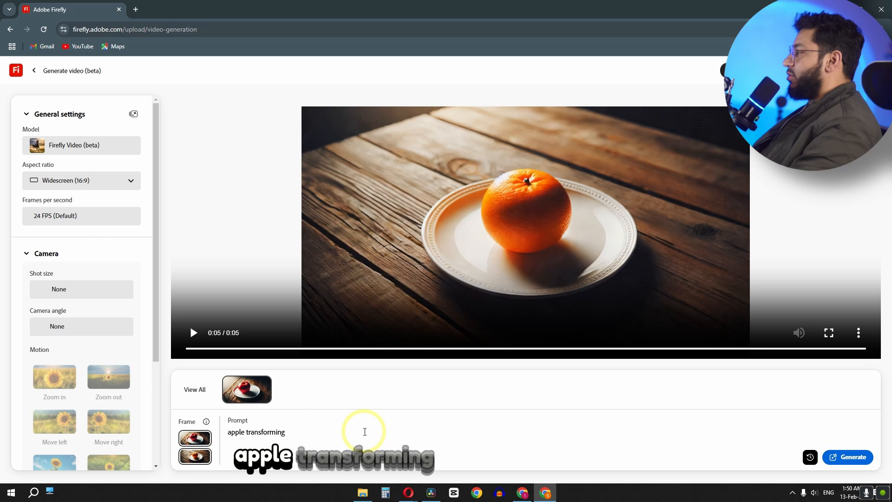
Step: Make the prompt 'apple transforming into orange seamlessly', choose Handheld camera motion, and generate
type("into orange seamlessly")
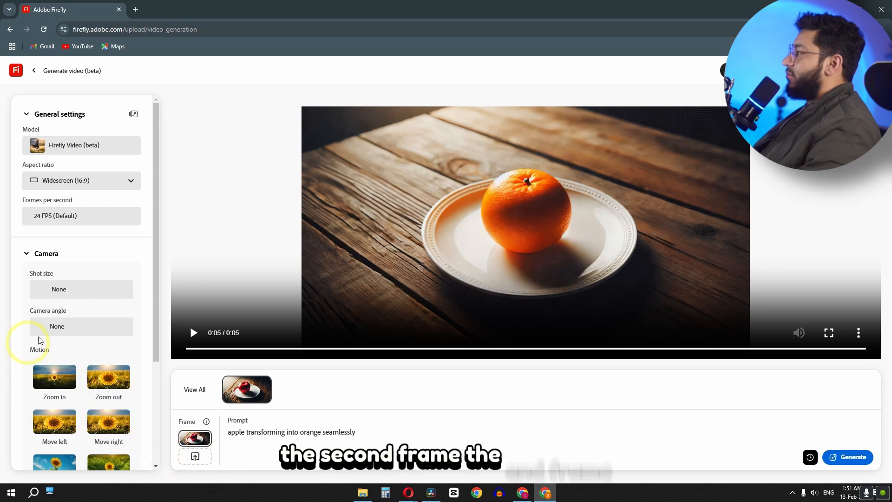
scroll("down", 3)
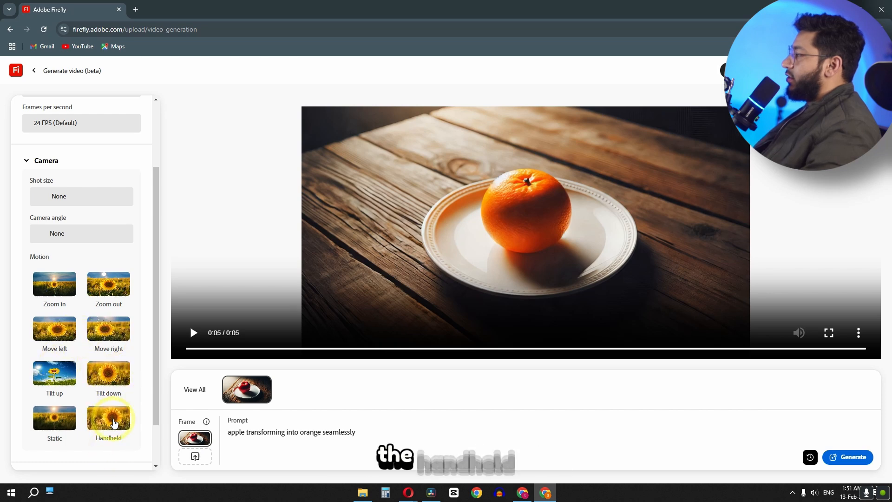
left_click(108, 419)
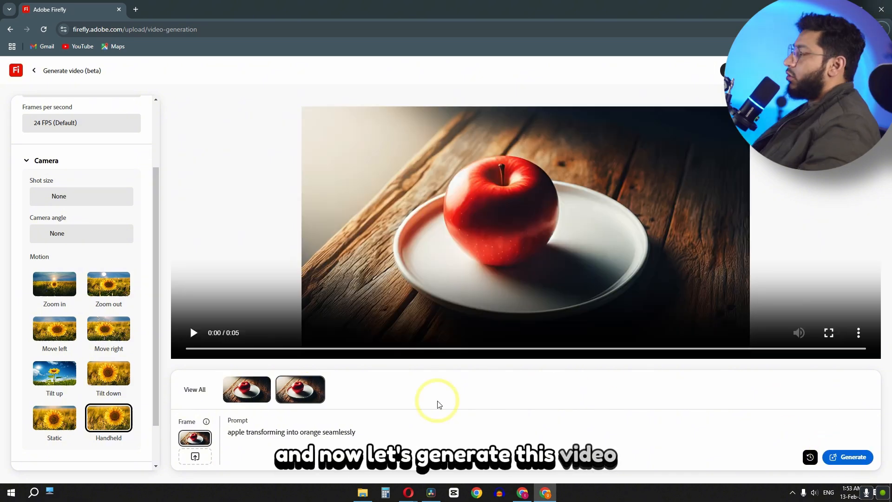
Step: Play the new handheld apple-to-orange clip showing orange flesh inside the apple
left_click(194, 333)
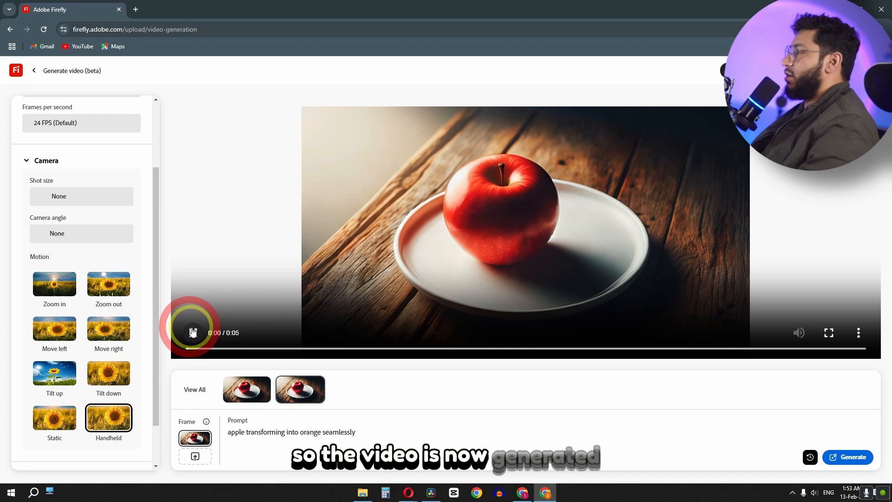
left_click(194, 333)
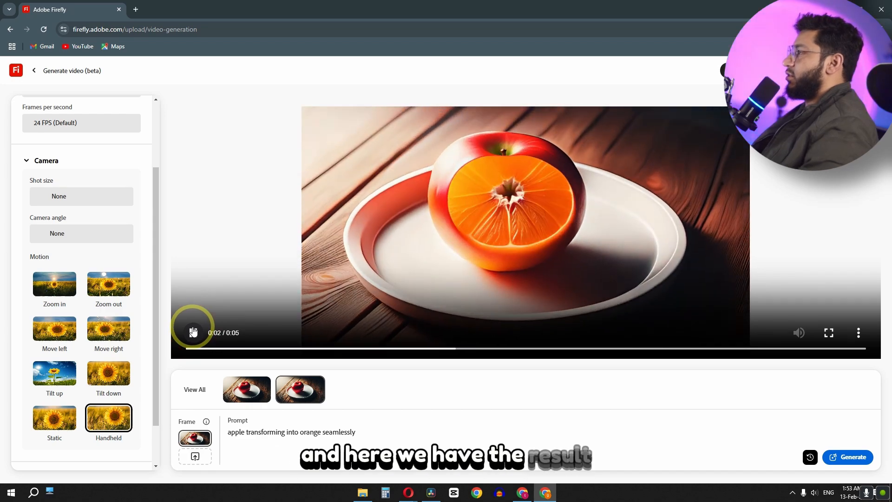